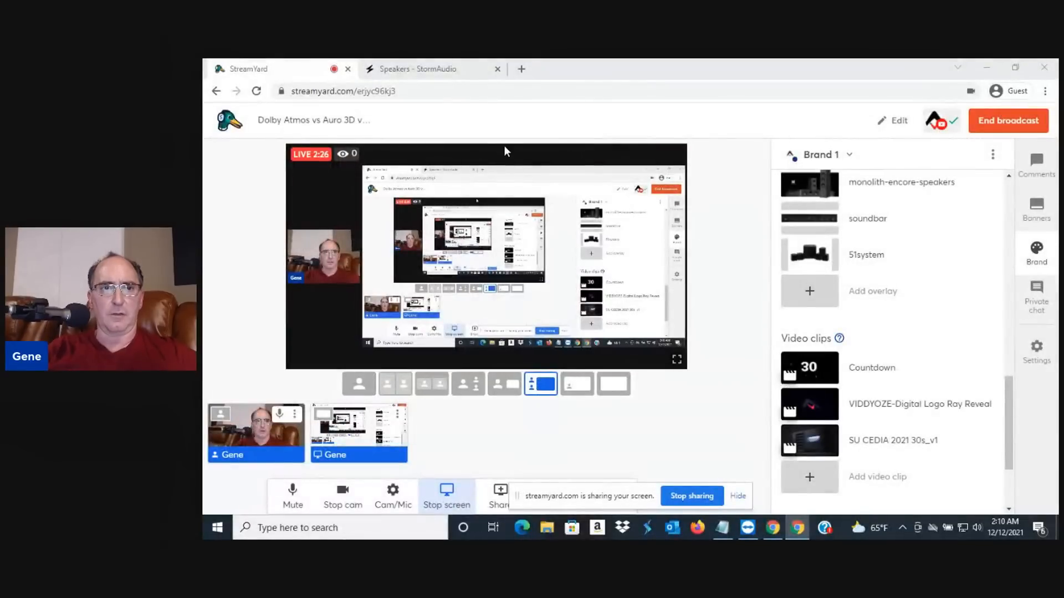
Switch to the Speakers browser tab and scroll the Theater 1 main speakers bass management page
click(432, 69)
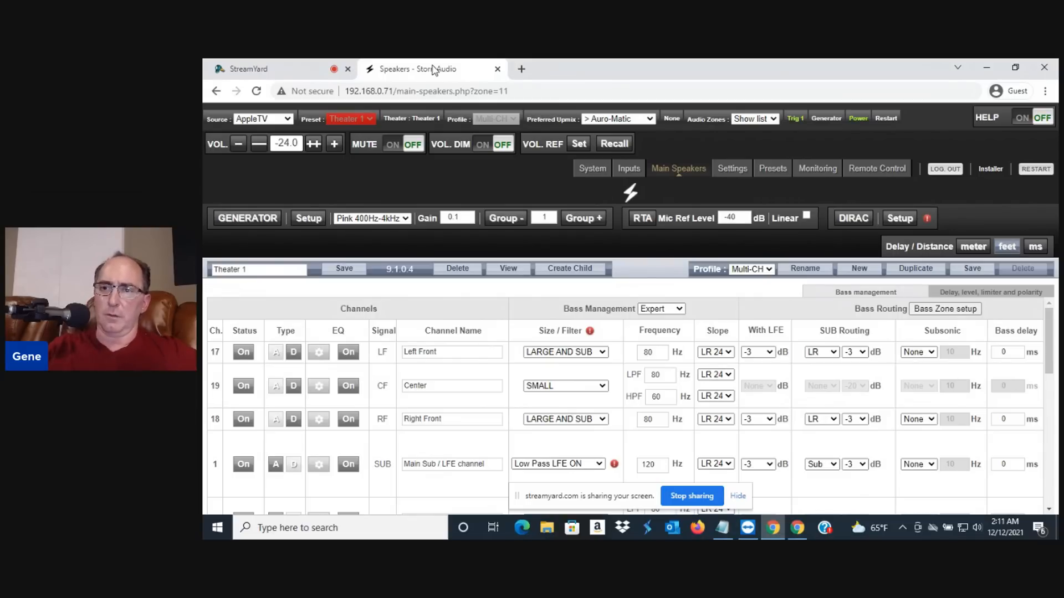
mouse_move(697, 67)
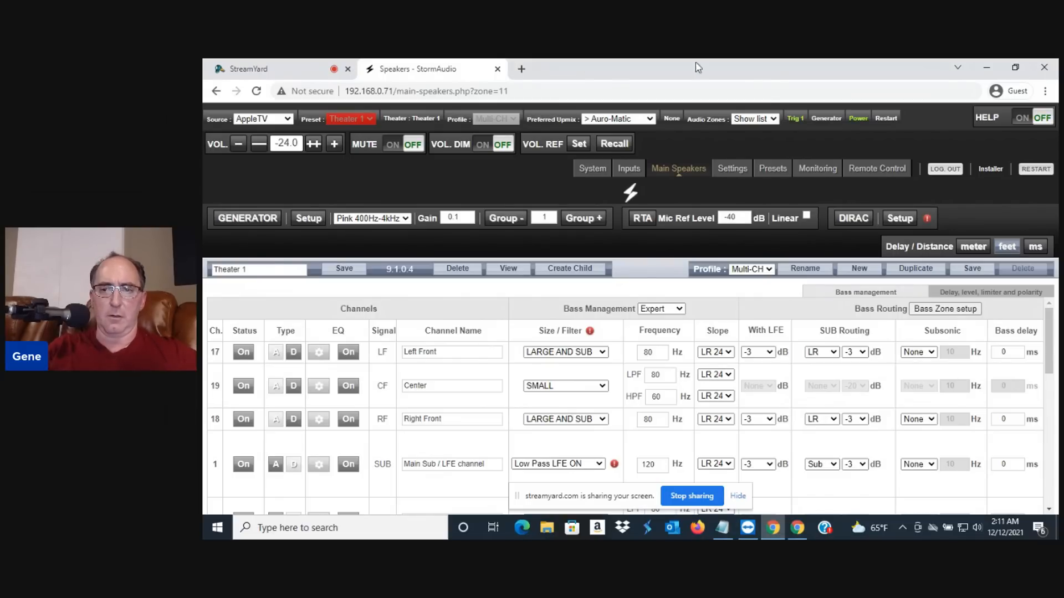
scroll(down, 3)
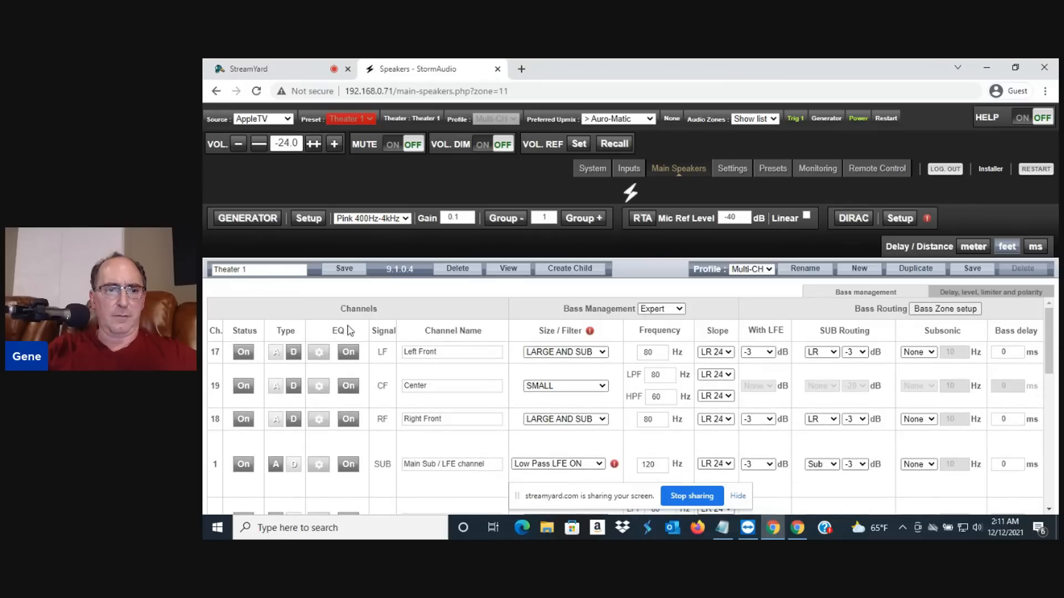
Switch the LF, CF and RF channel status to Off and pick Dolby Surround as Preferred Upmix
click(242, 352)
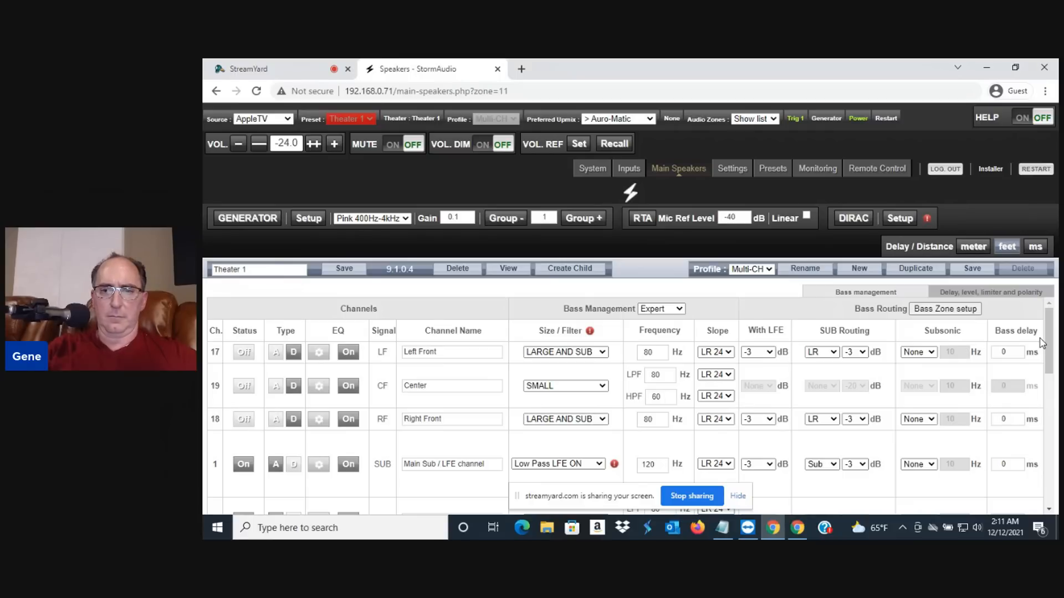
scroll(down, 3)
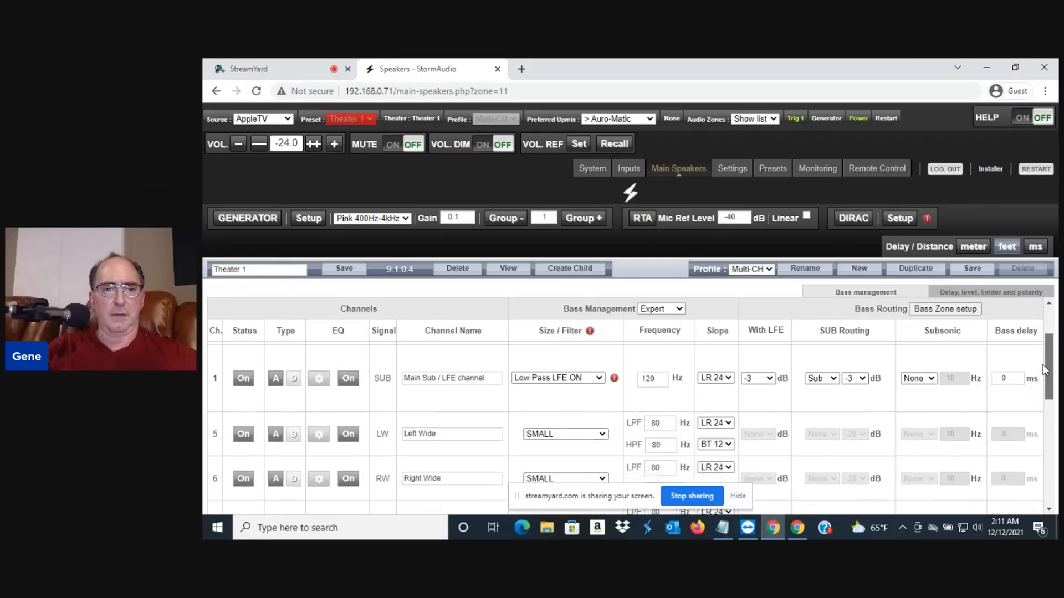
scroll(down, 3)
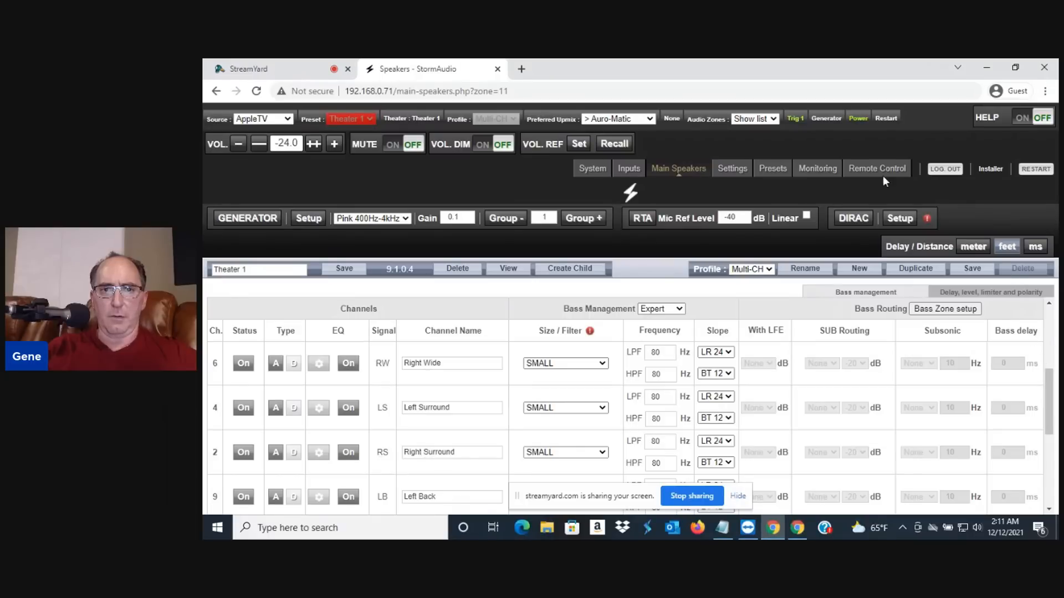
click(617, 119)
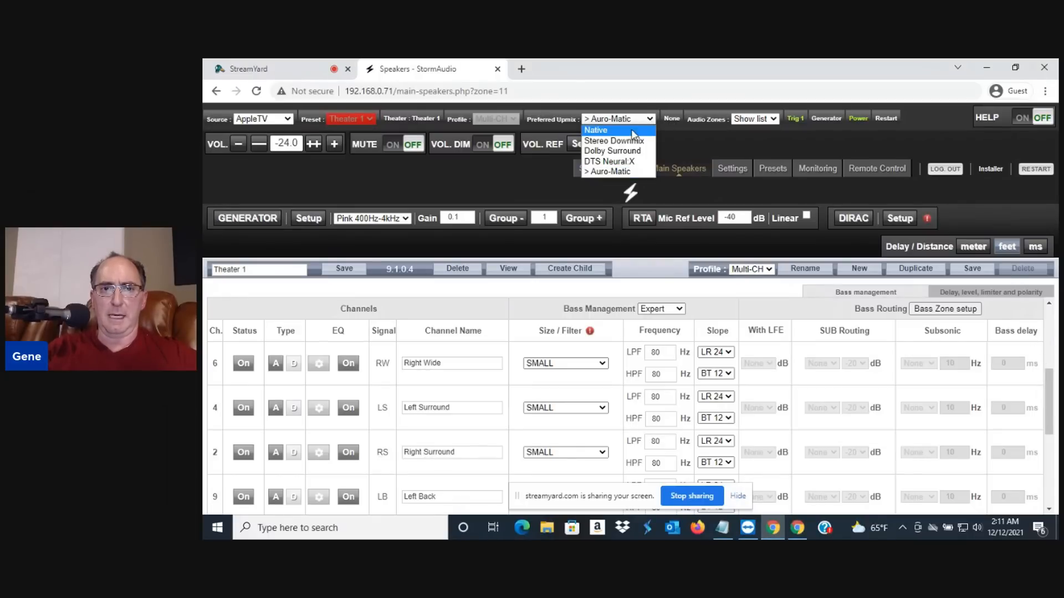
mouse_move(610, 151)
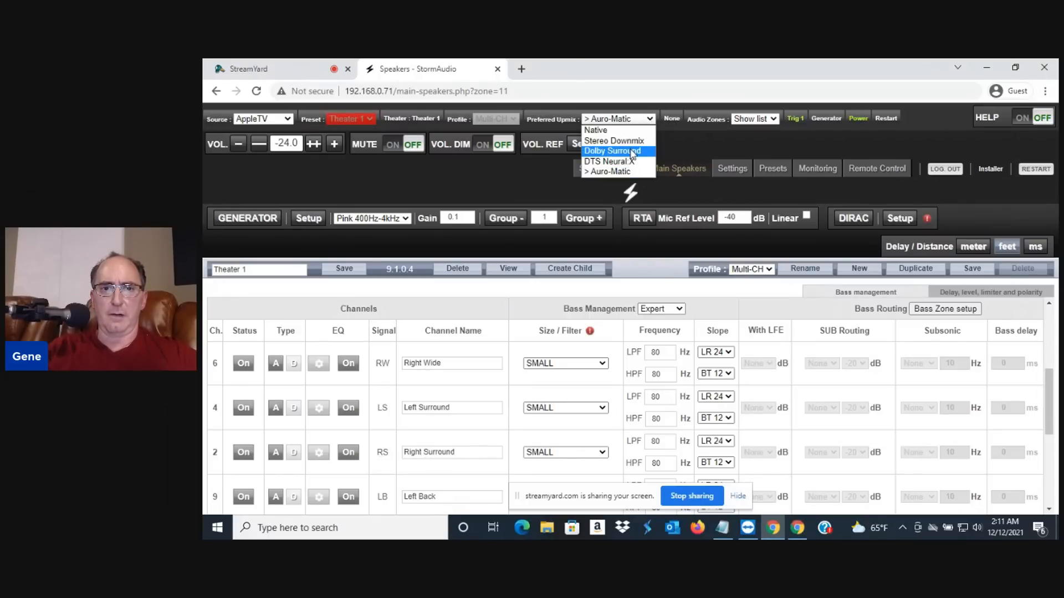
click(610, 151)
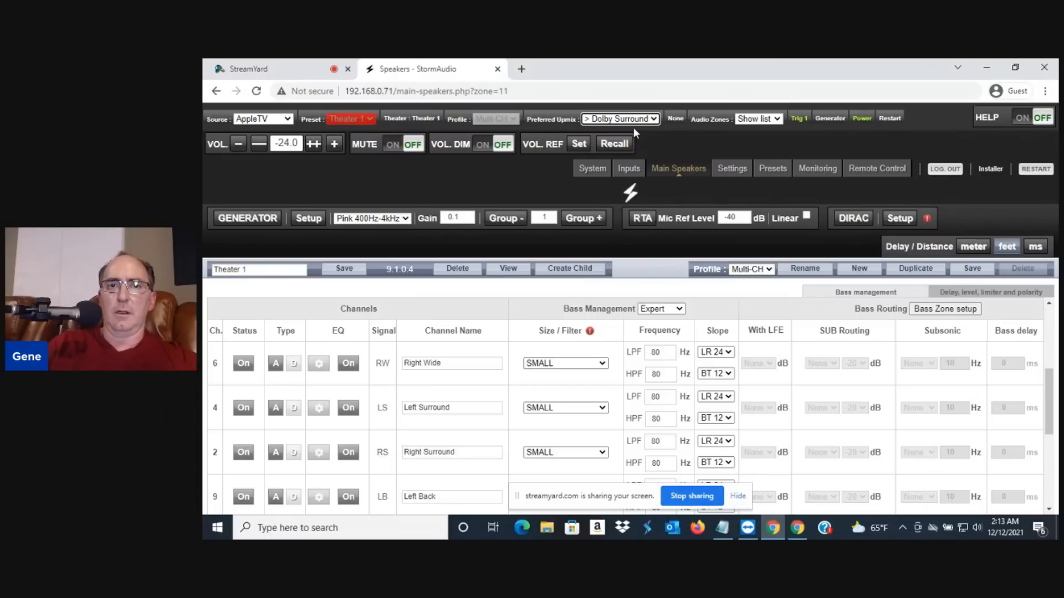
Select Auro-Matic in the Preferred Upmix dropdown in place of Dolby Surround
click(619, 118)
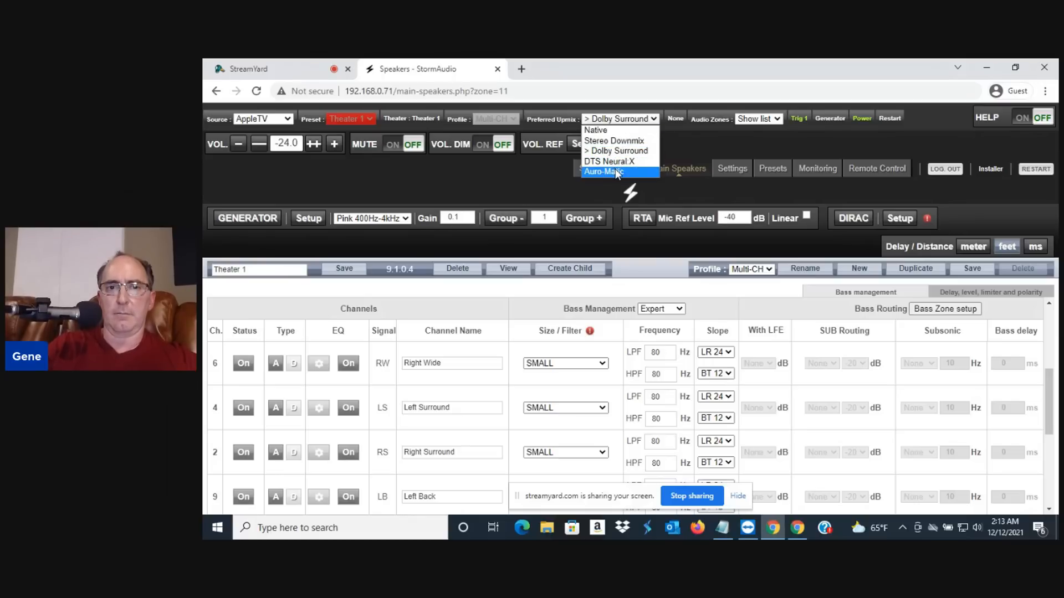
click(603, 172)
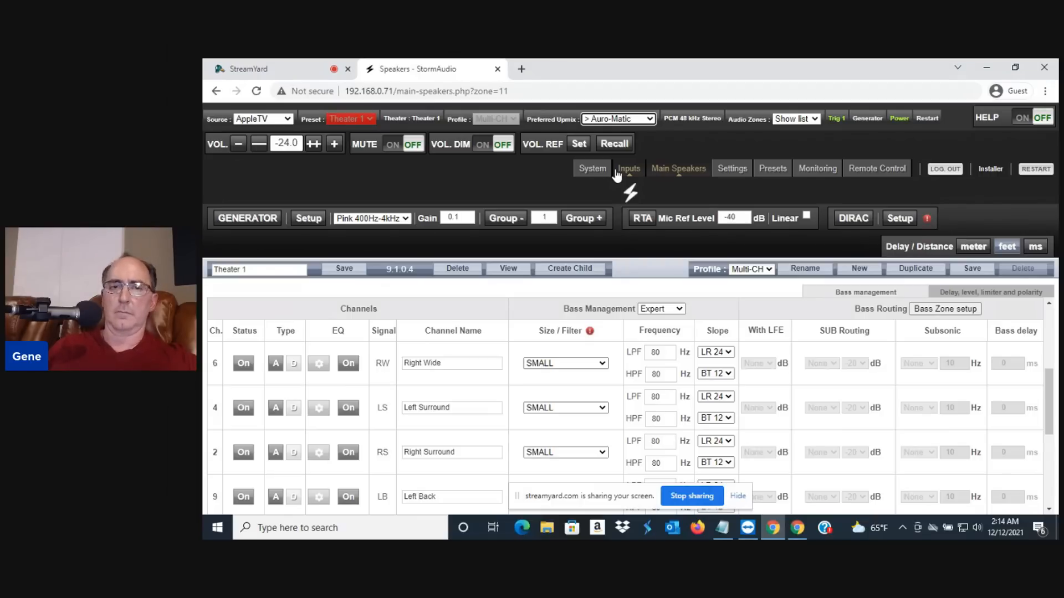
Pick Dolby Surround from the Preferred Upmix dropdown again
click(617, 119)
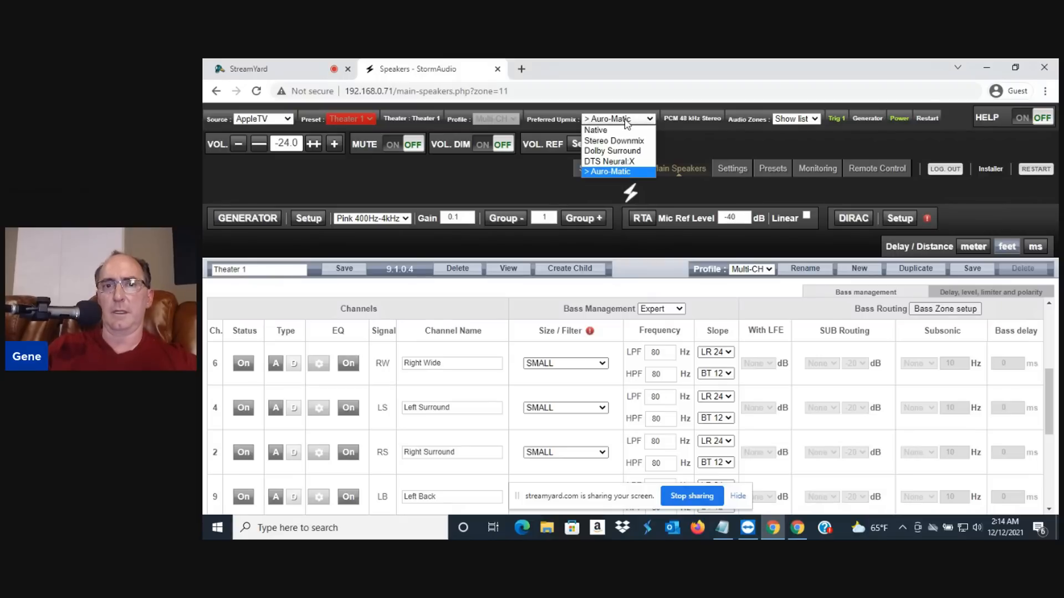
click(612, 151)
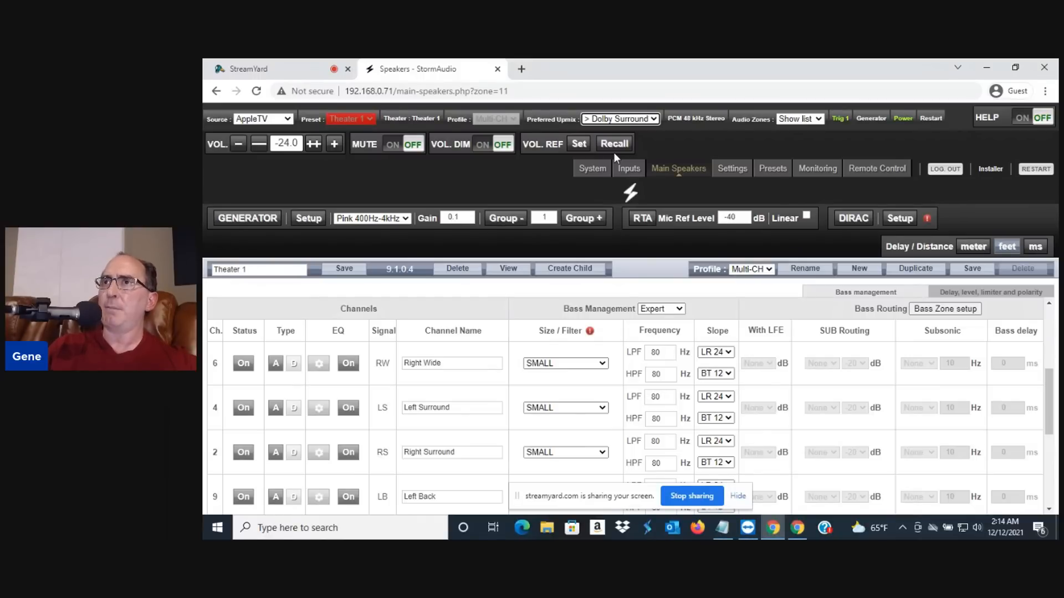
mouse_move(631, 134)
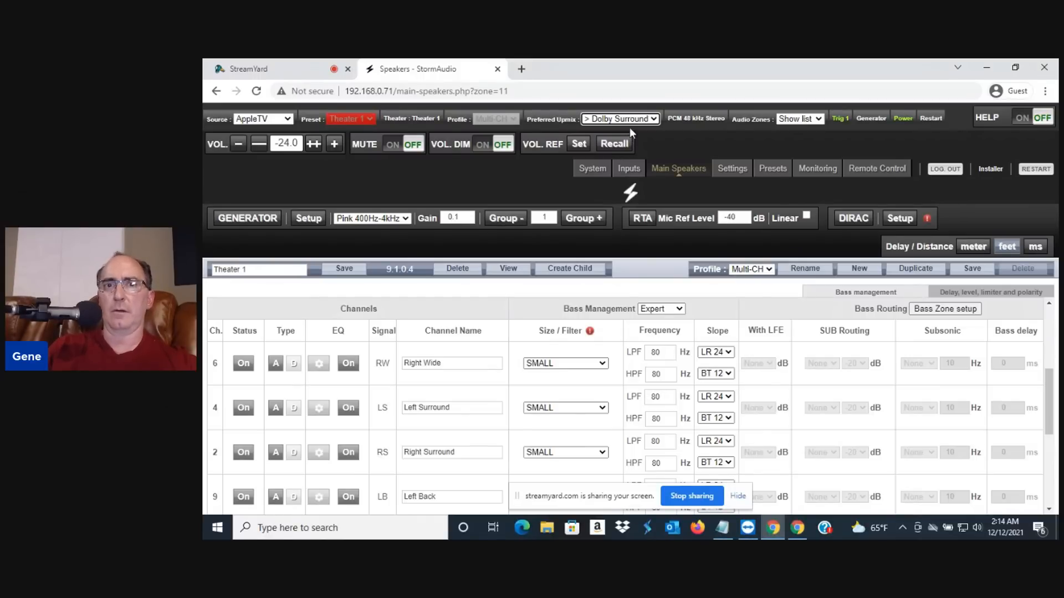
Toggle the Preferred Upmix to Dolby Surround and back, ending on Auro-Matic
click(619, 118)
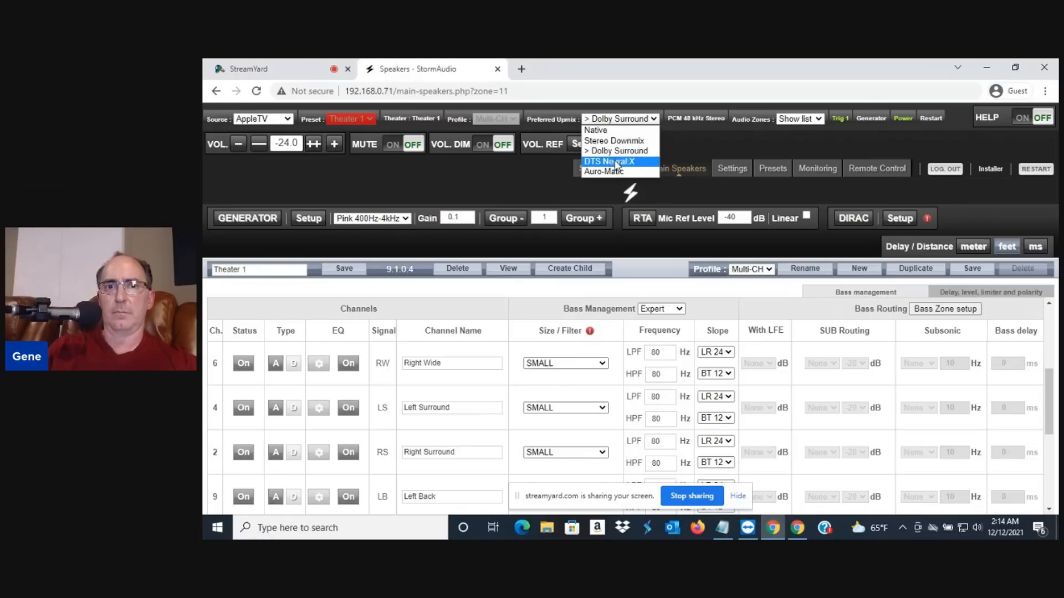
click(601, 171)
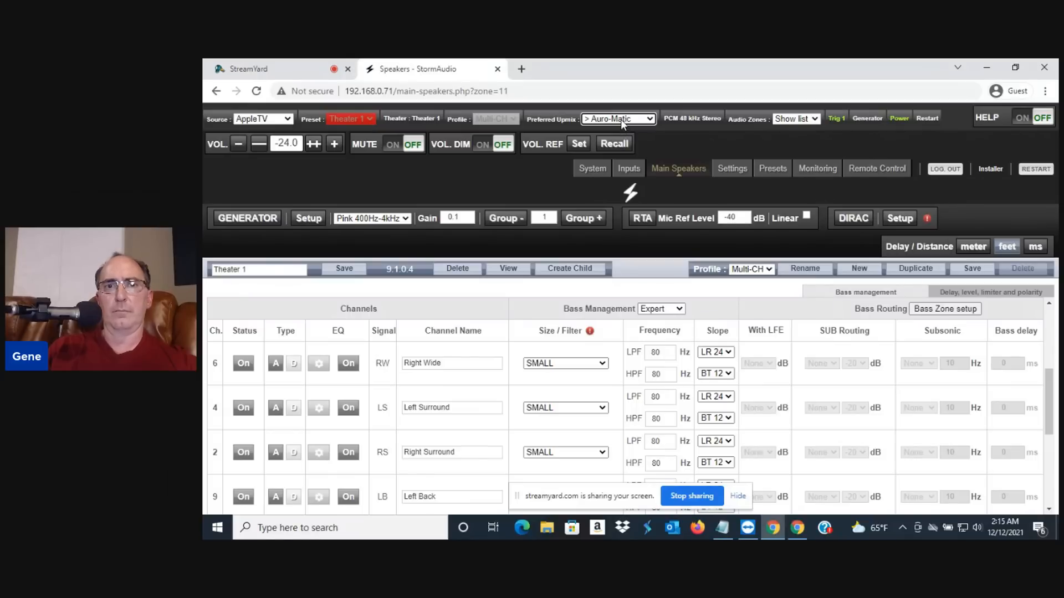
click(617, 118)
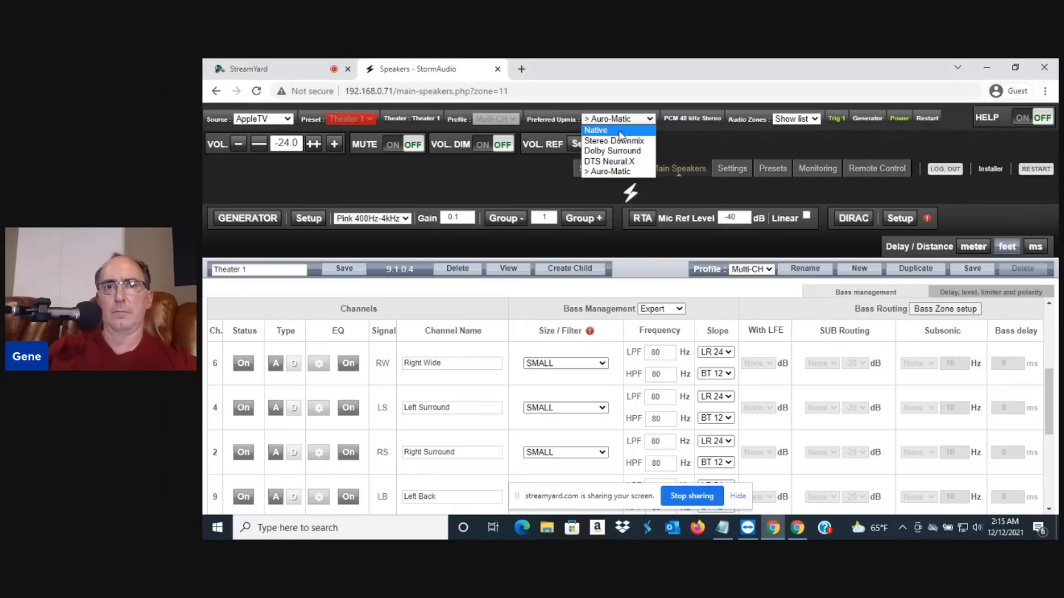
mouse_move(611, 151)
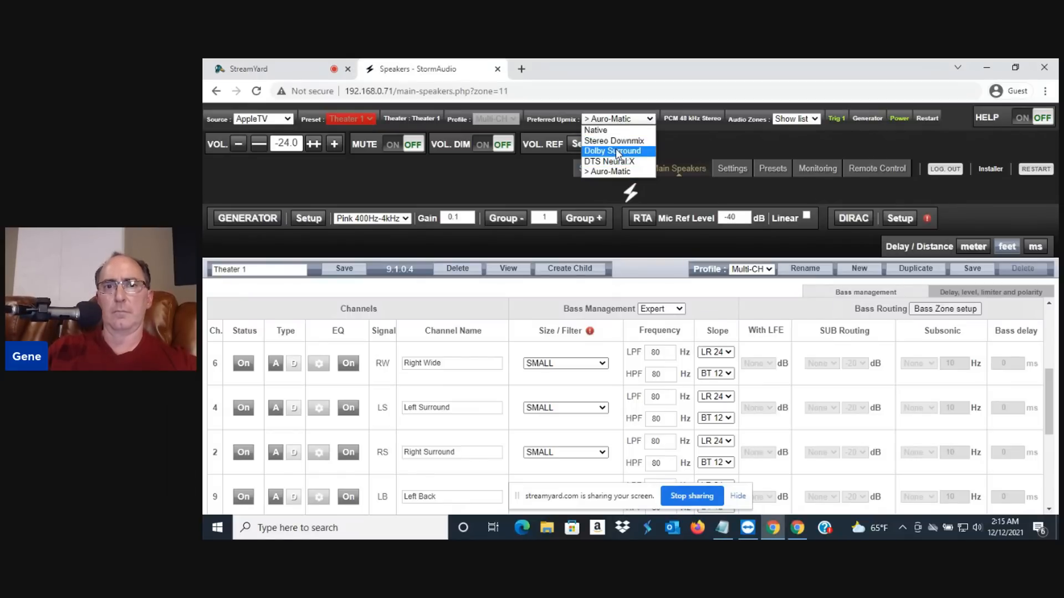
click(611, 151)
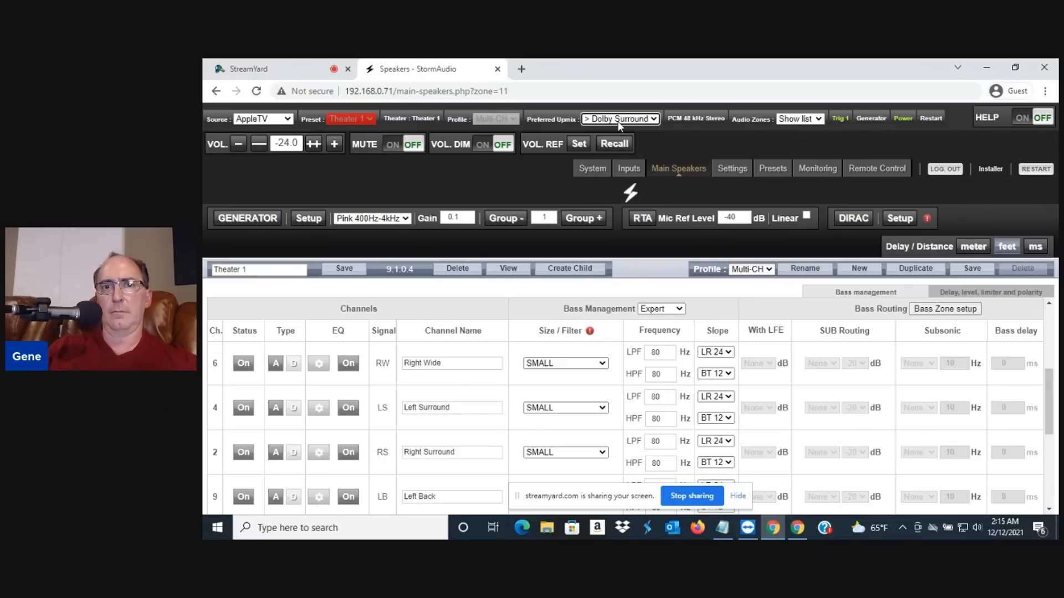
click(619, 118)
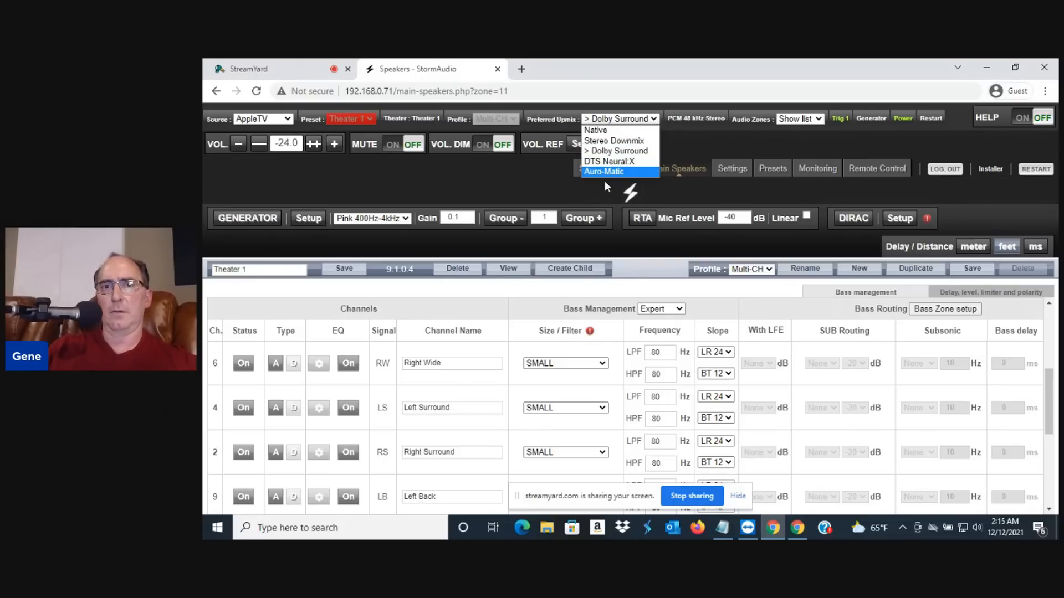
click(603, 171)
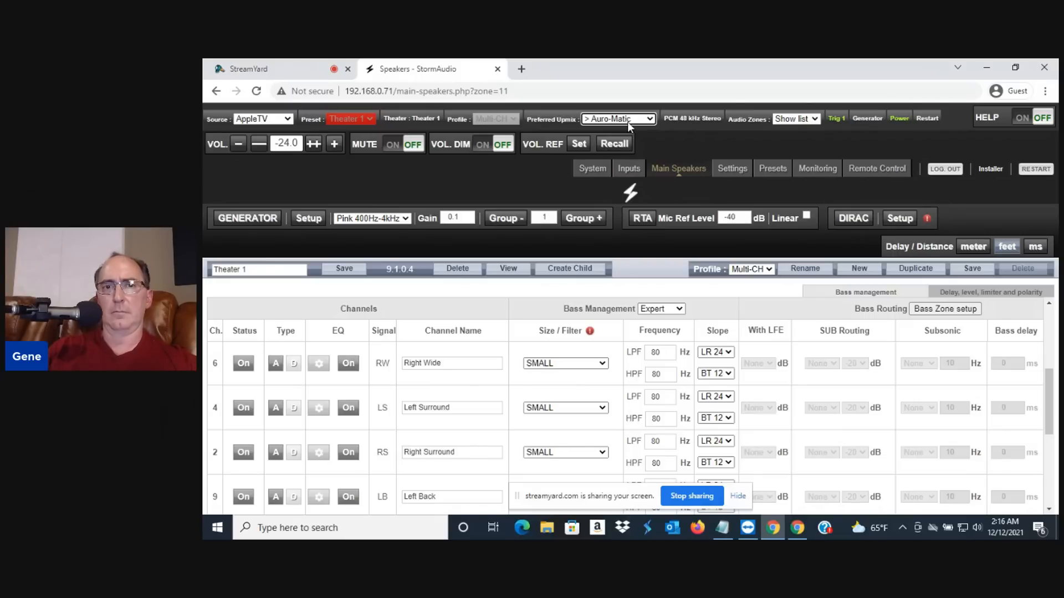
Select Dolby Surround in the Preferred Upmix dropdown in place of Auro-Matic
click(616, 118)
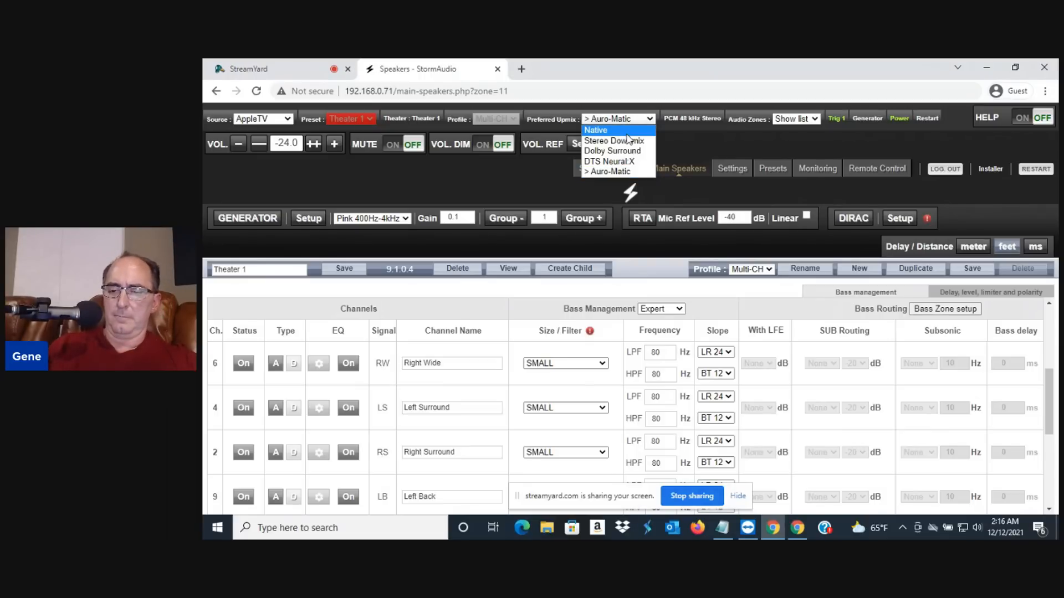
mouse_move(614, 140)
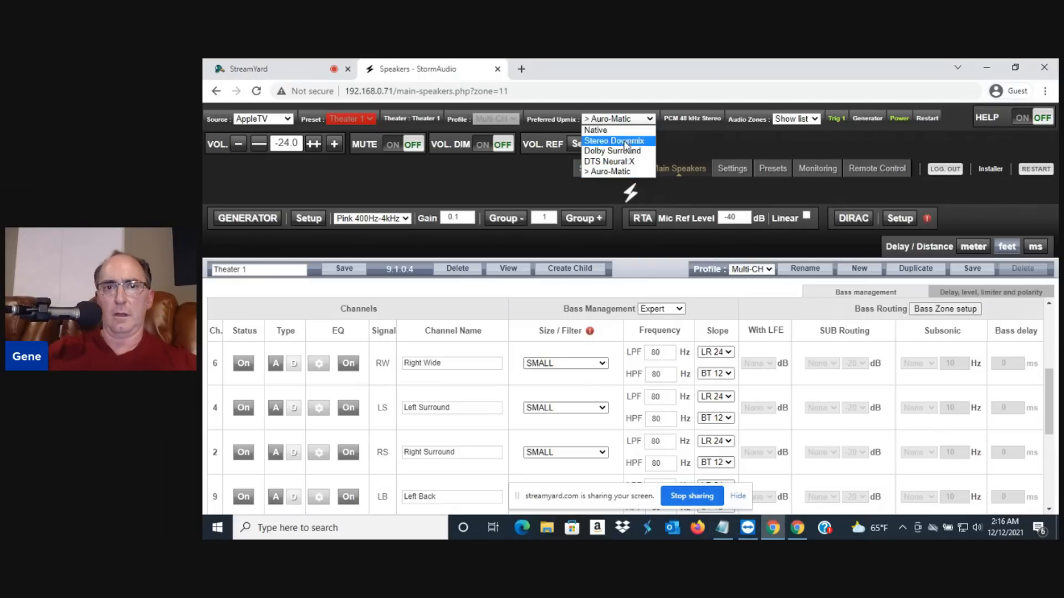
click(614, 151)
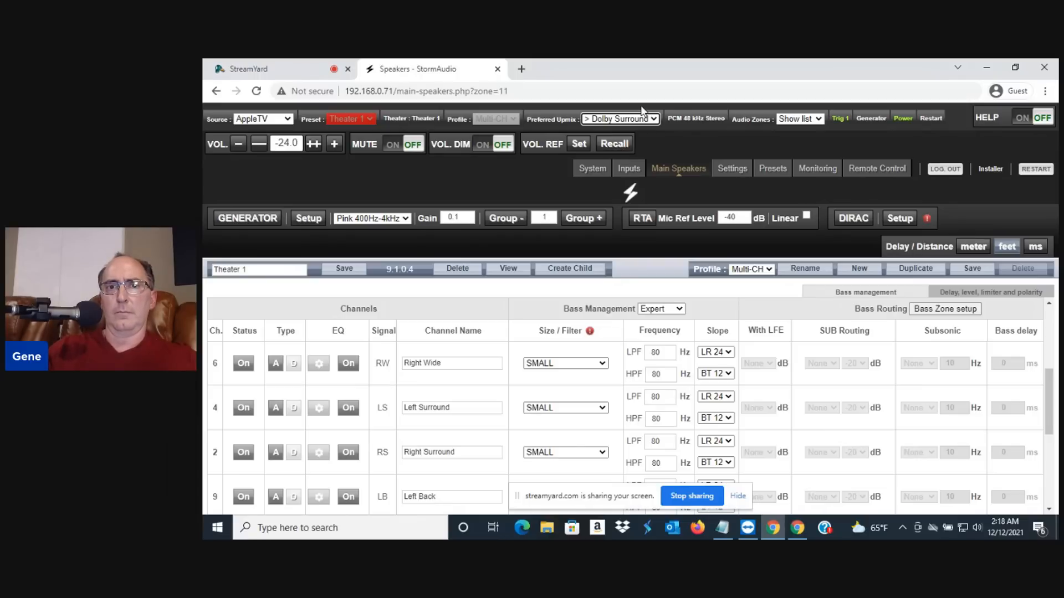
mouse_move(640, 121)
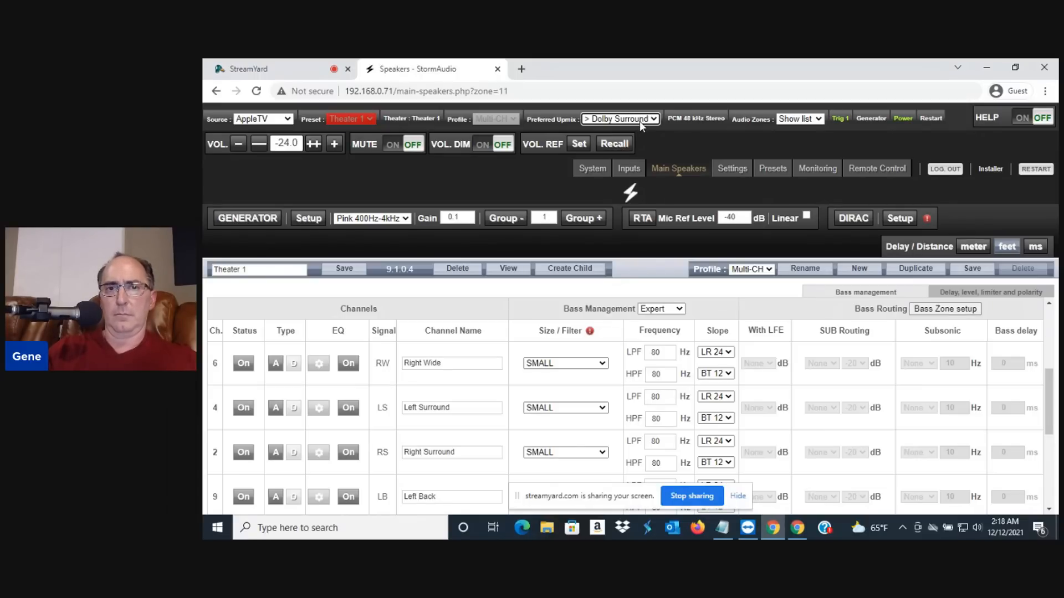
Pick DTS Neural:X from the Preferred Upmix dropdown in place of Dolby Surround
click(619, 119)
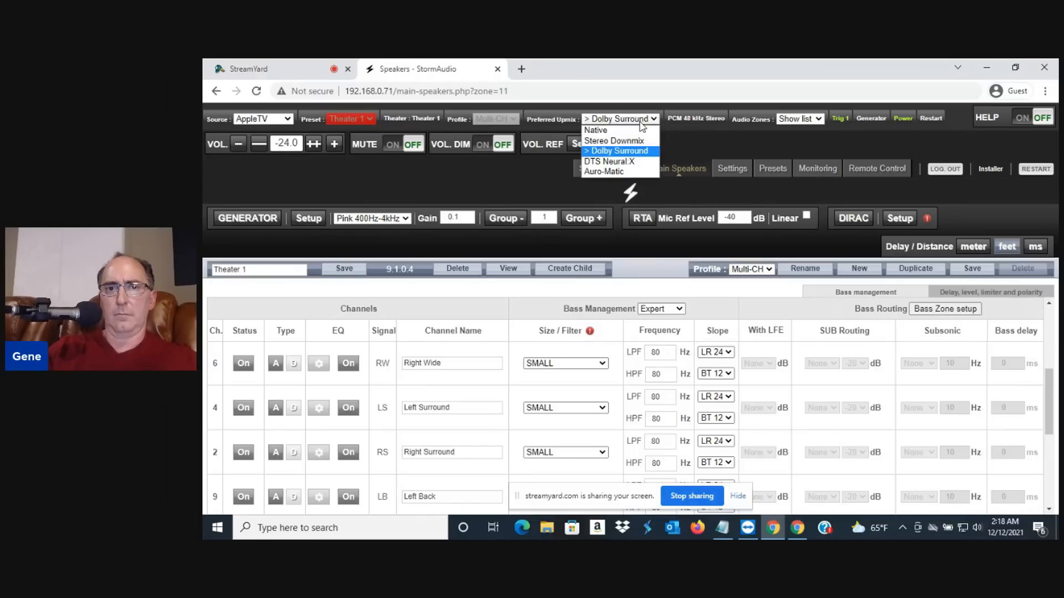
mouse_move(609, 161)
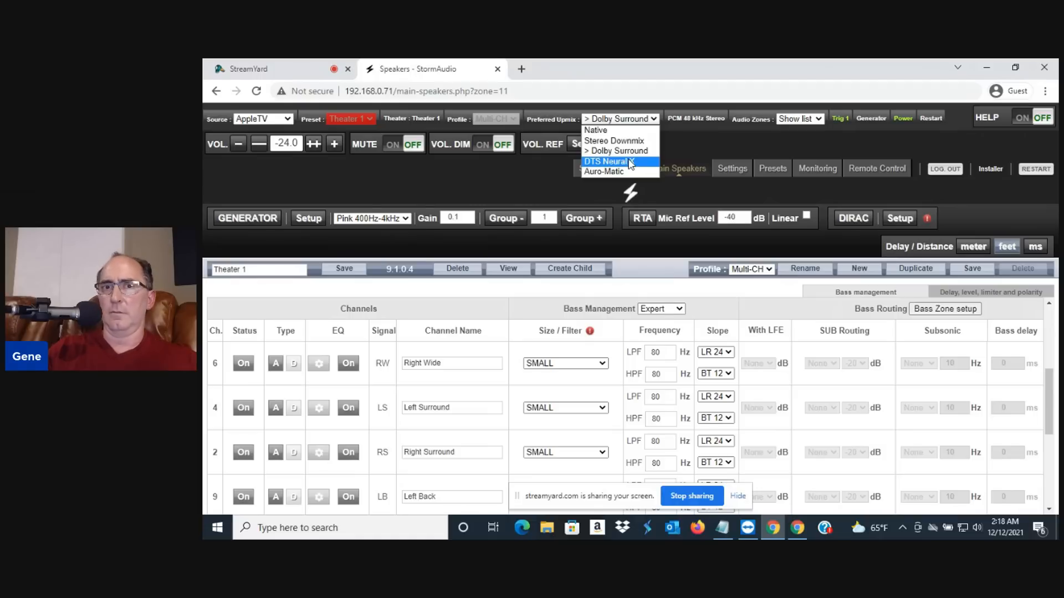
click(606, 161)
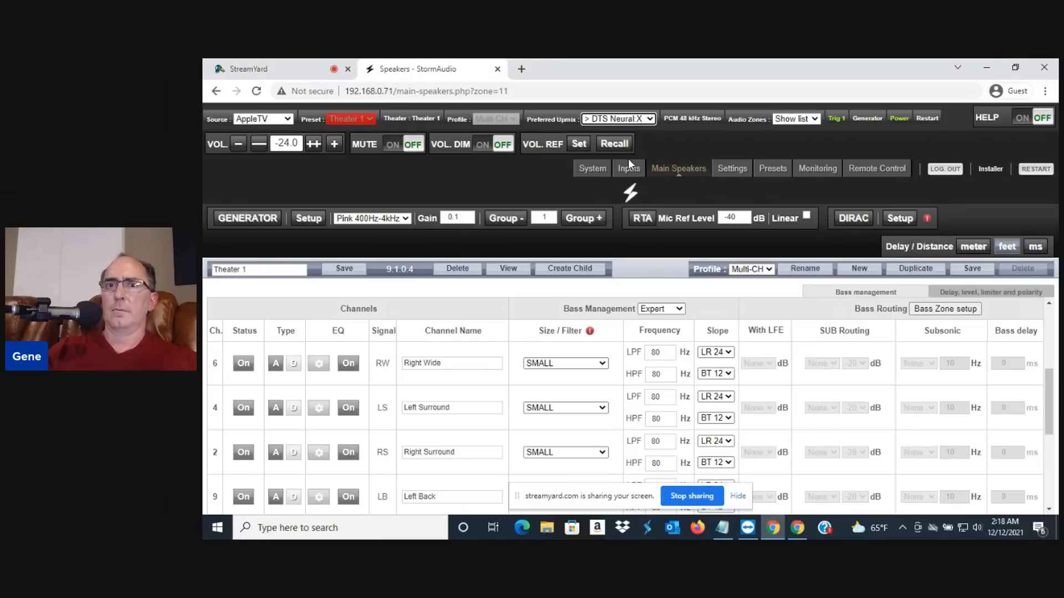
Flip the Preferred Upmix to Dolby Surround, back to DTS Neural:X, then bring StreamYard forward
click(617, 119)
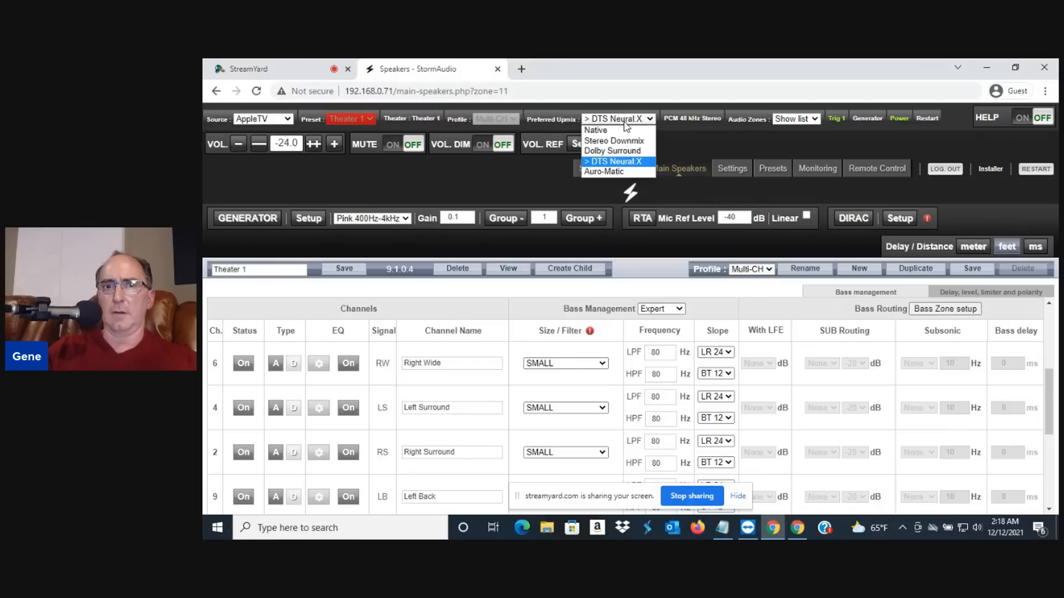
click(608, 151)
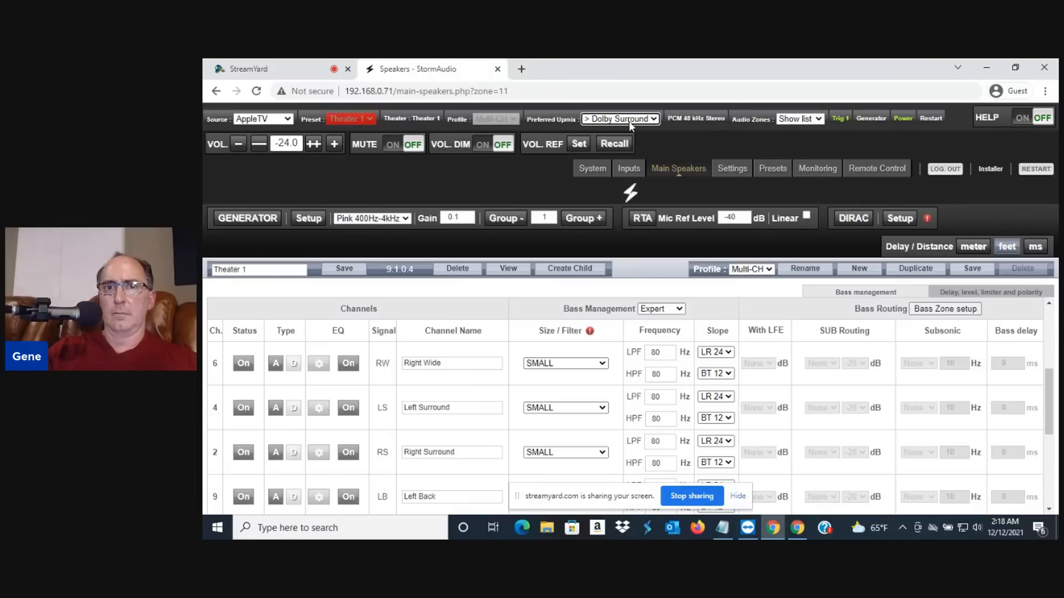
click(619, 119)
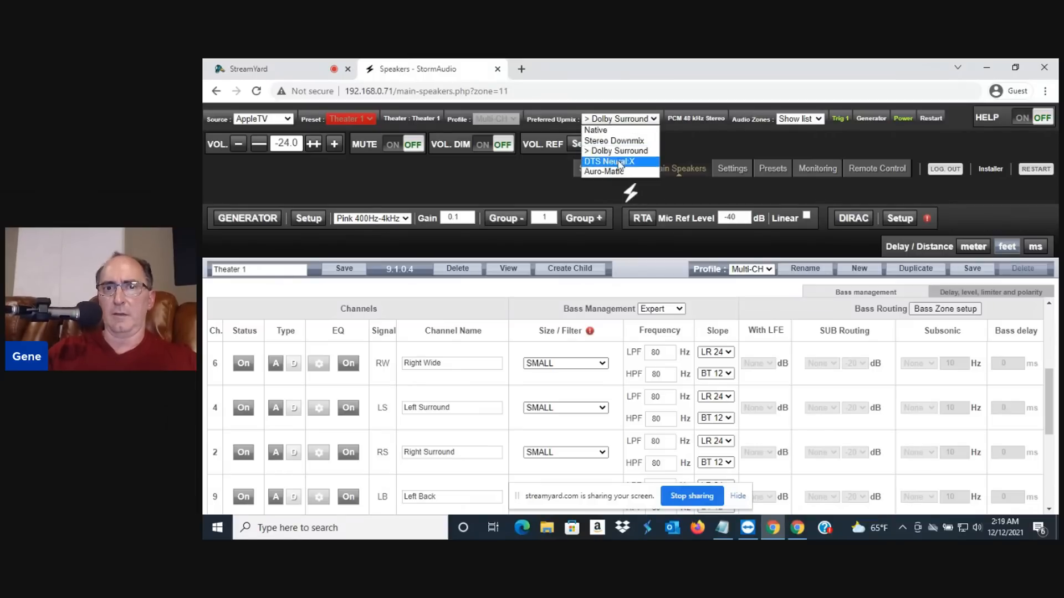
click(609, 161)
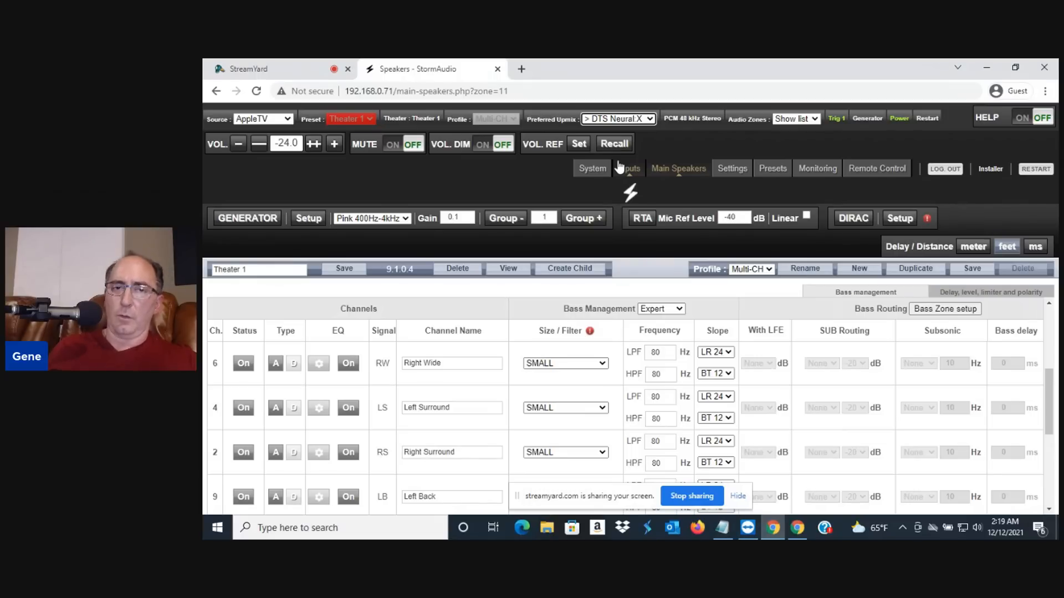
click(271, 69)
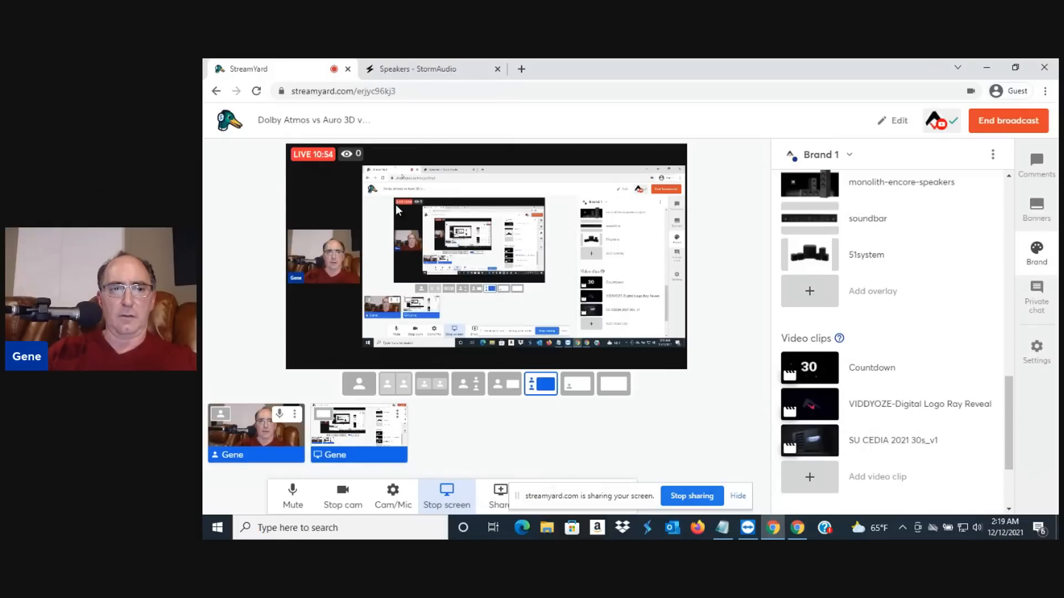